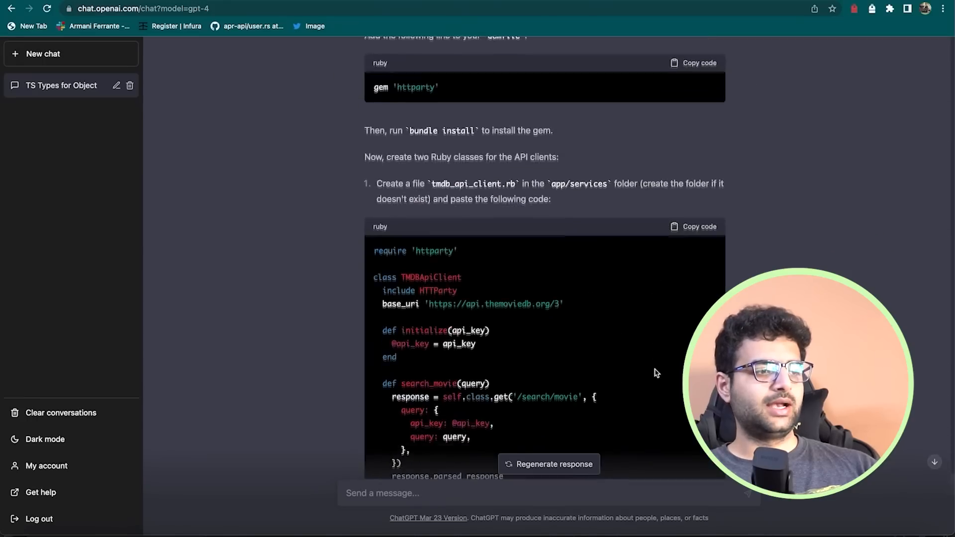
# Scroll the chat to review the Ruby TMDB client and TypeScript country-code array.
pyautogui.scroll(-3)
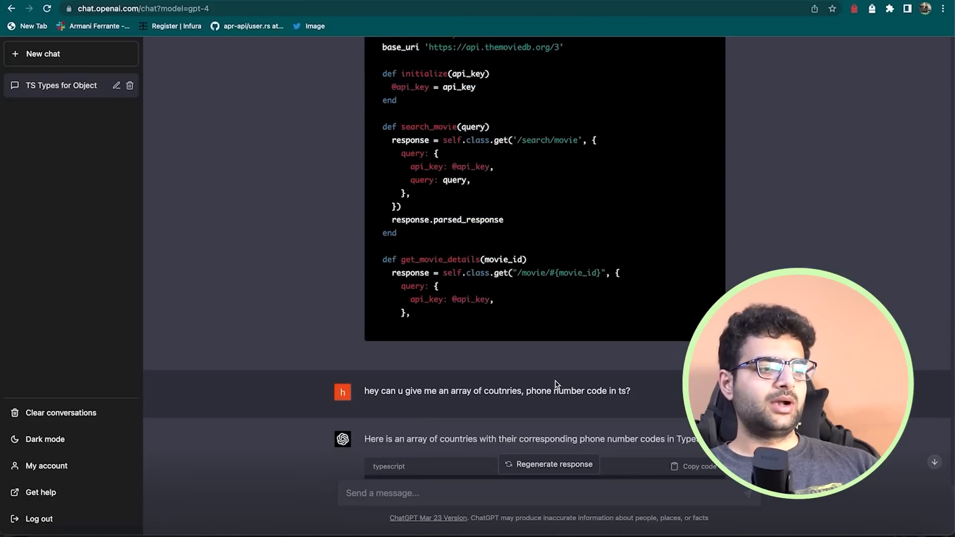
pyautogui.scroll(3)
pyautogui.write('github.com/')
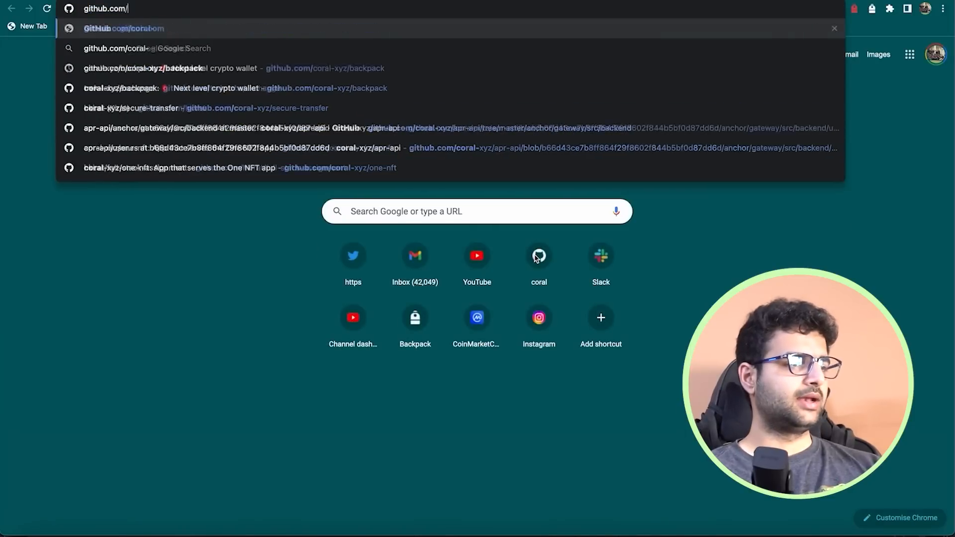
# Read the Express route stubs in full-stack-assignment's index.js, then begin a ChatGPT message with 'Can u'.
pyautogui.write('hkirat/full-stack-assignment')
pyautogui.press('Return')
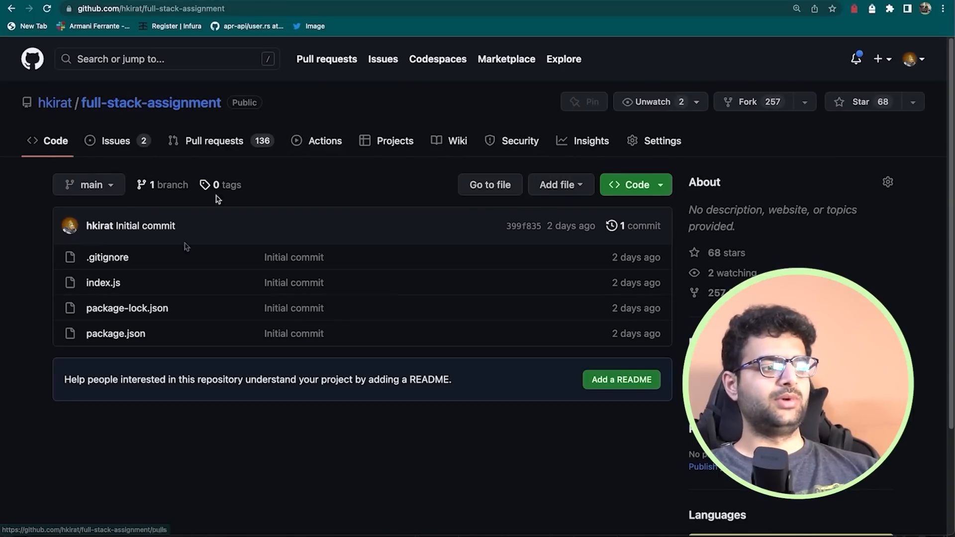
pyautogui.click(103, 281)
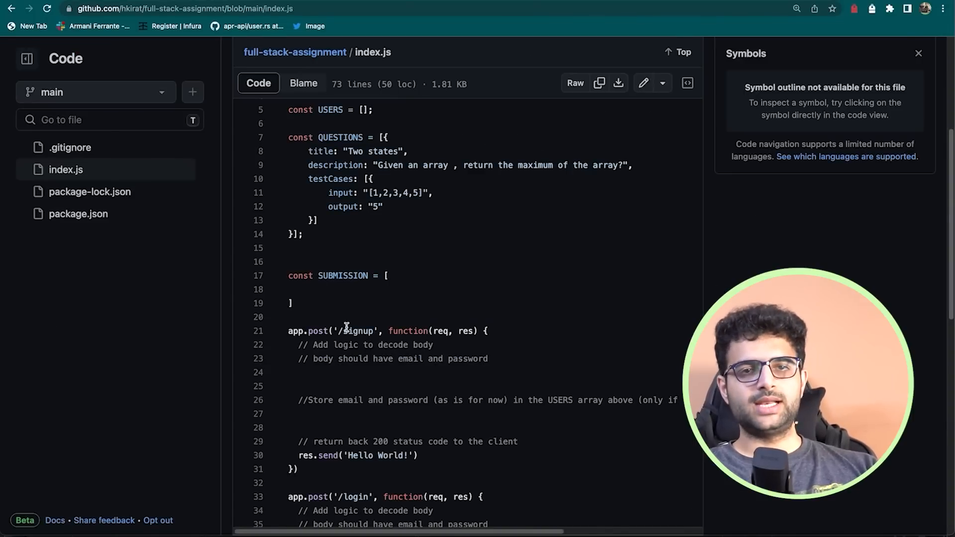
pyautogui.scroll(-3)
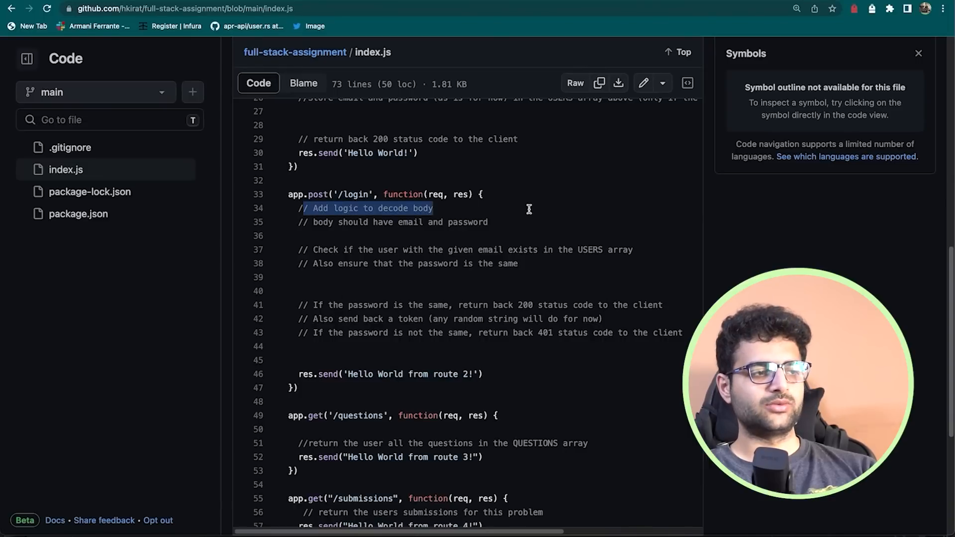
pyautogui.scroll(-3)
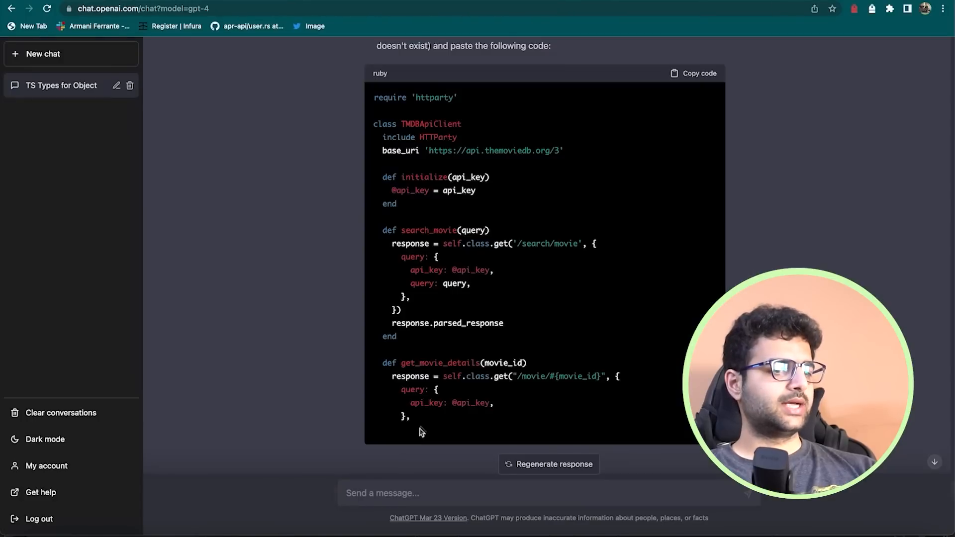
pyautogui.write('Can u')
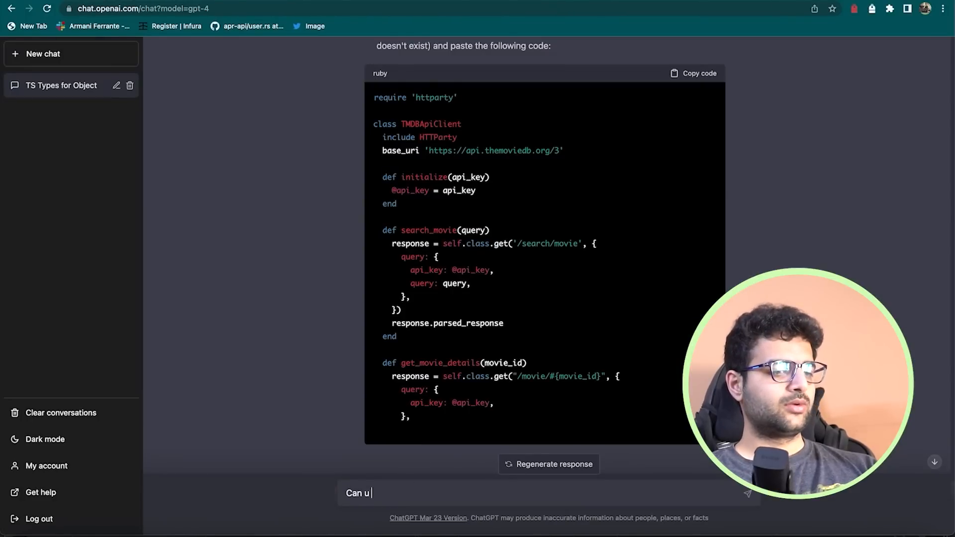